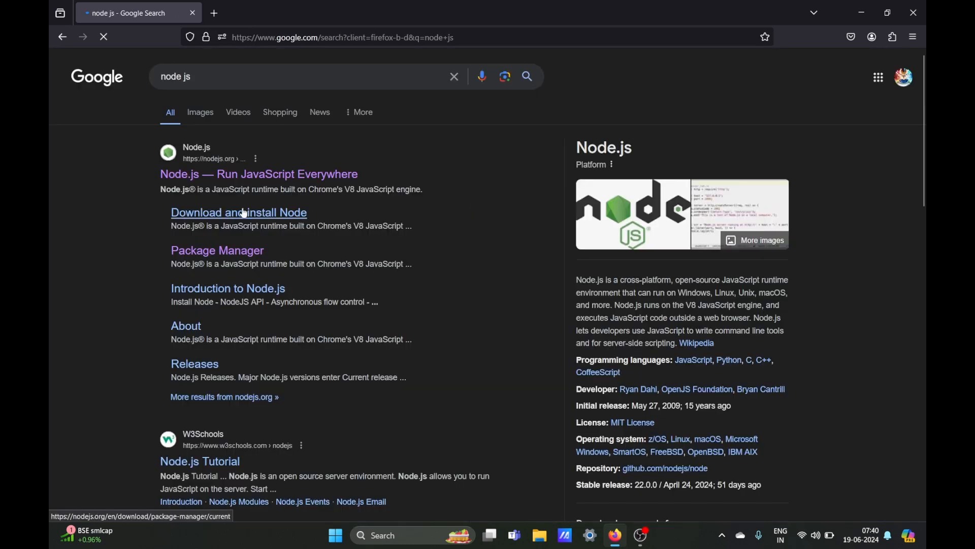
# - Download the Node.js v22.3.0 Windows prebuilt installer from nodejs.org
pyautogui.click(239, 212)
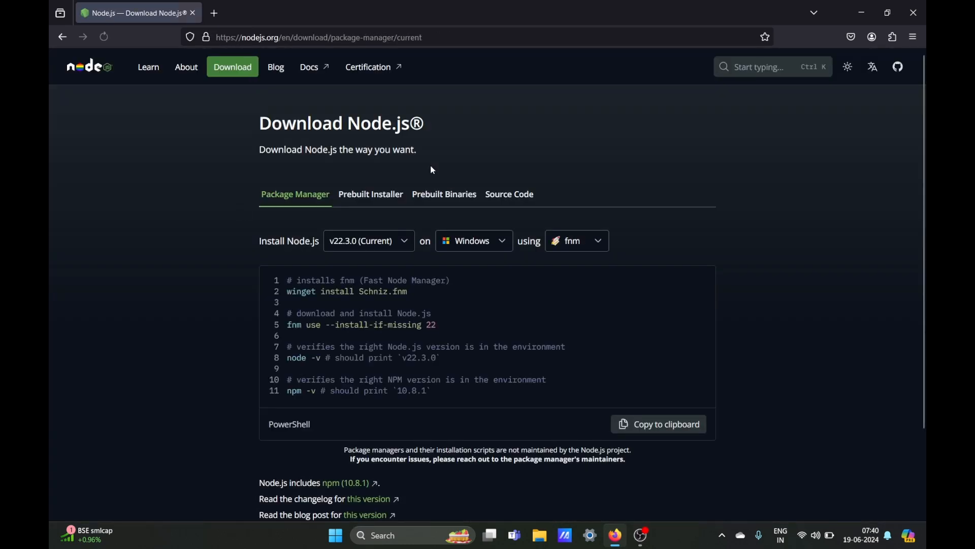
pyautogui.click(371, 194)
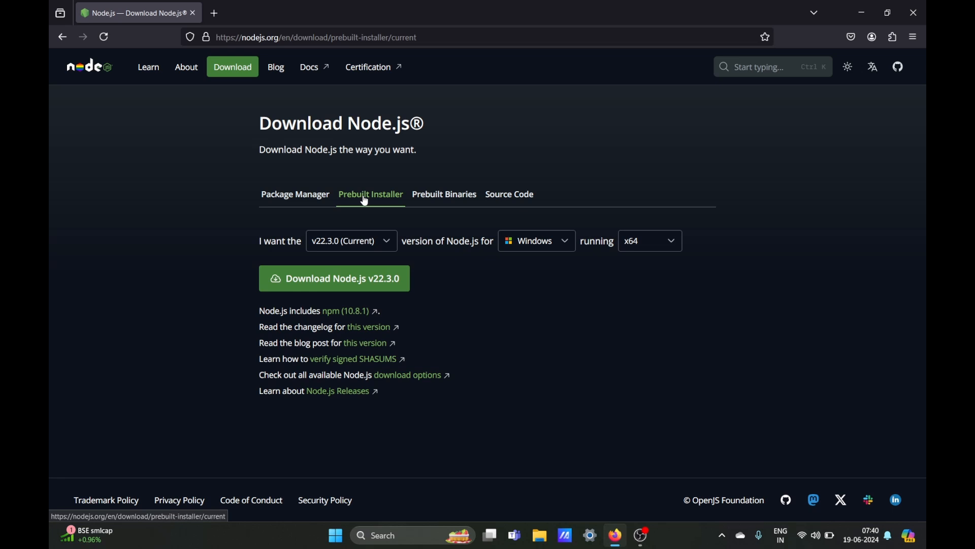
pyautogui.click(333, 277)
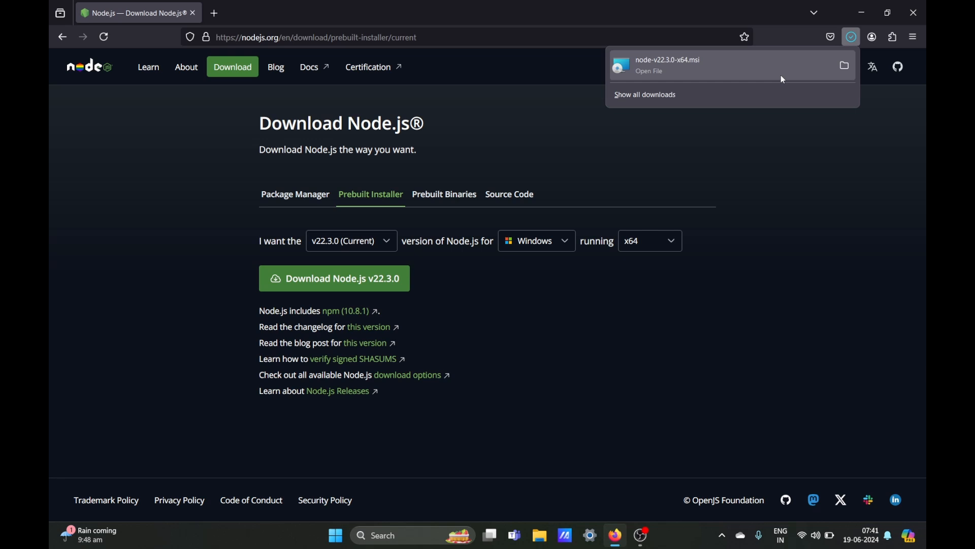
# - Launch the downloaded Node.js .msi installer from Firefox's downloads
pyautogui.click(648, 70)
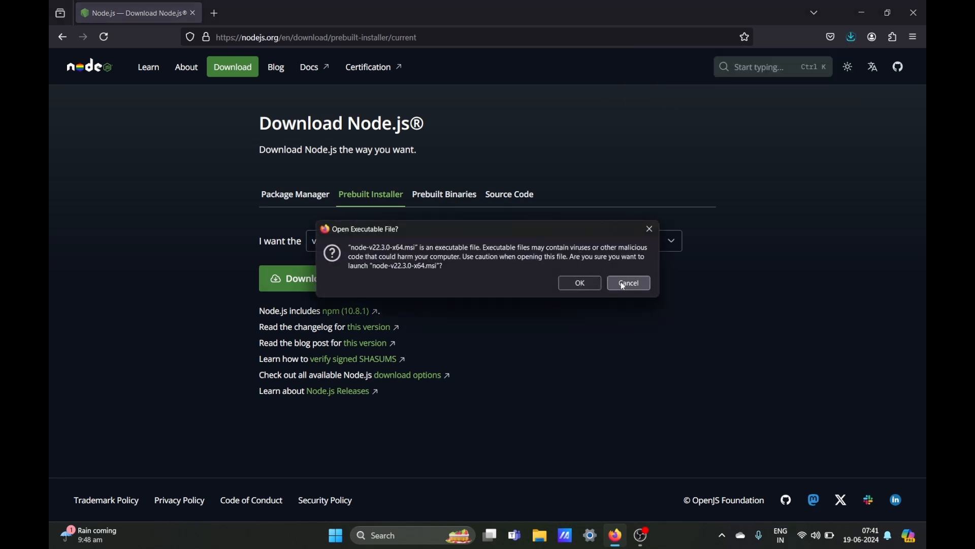
pyautogui.click(628, 283)
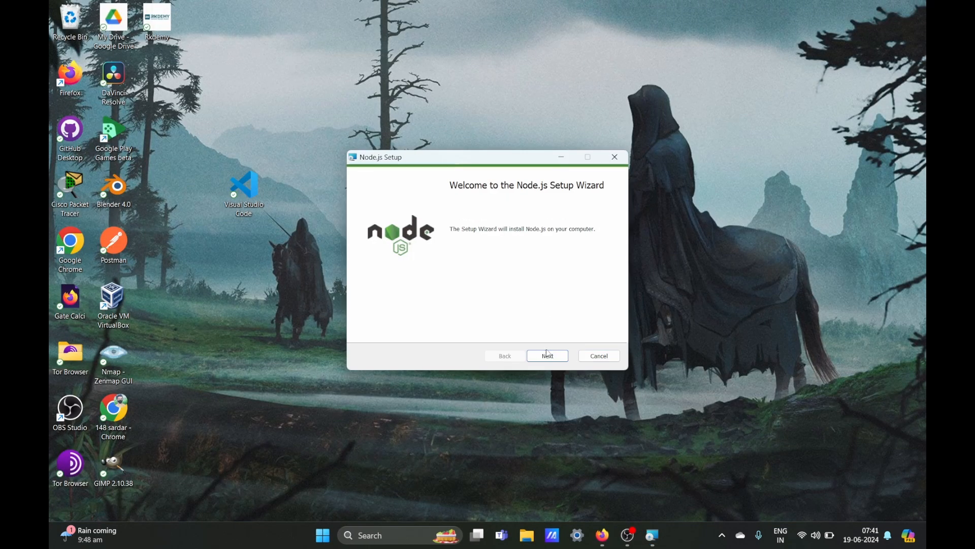
# - Accept the Node.js license and keep the default feature set
pyautogui.click(546, 355)
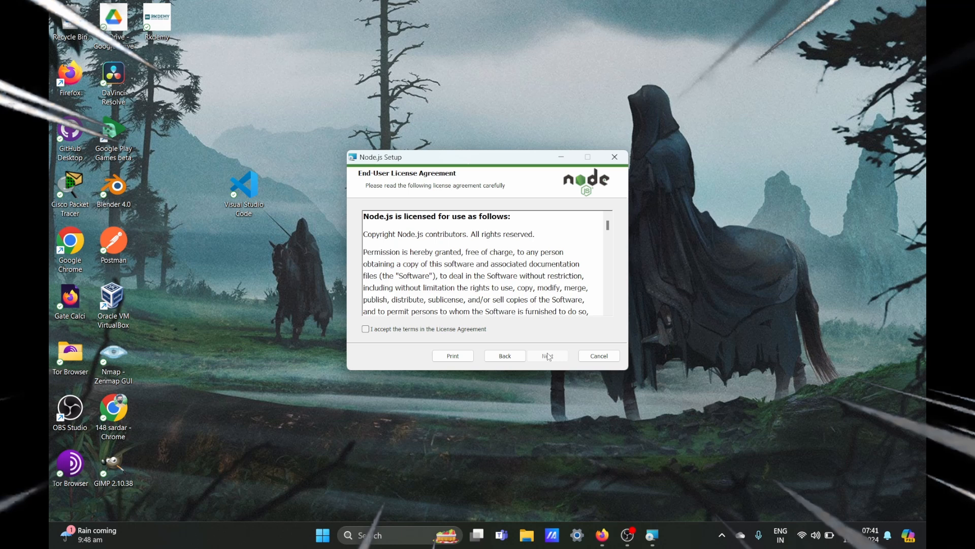
pyautogui.click(366, 328)
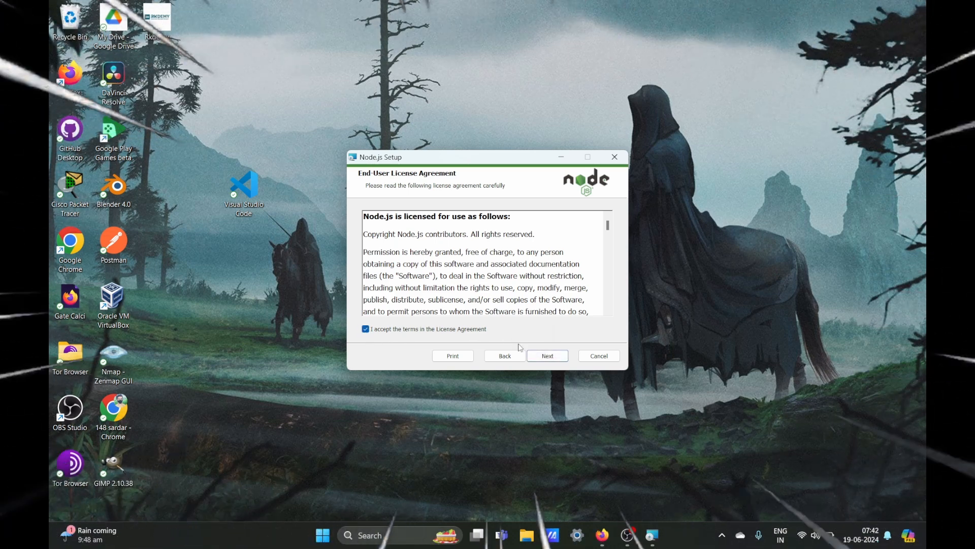
pyautogui.click(546, 355)
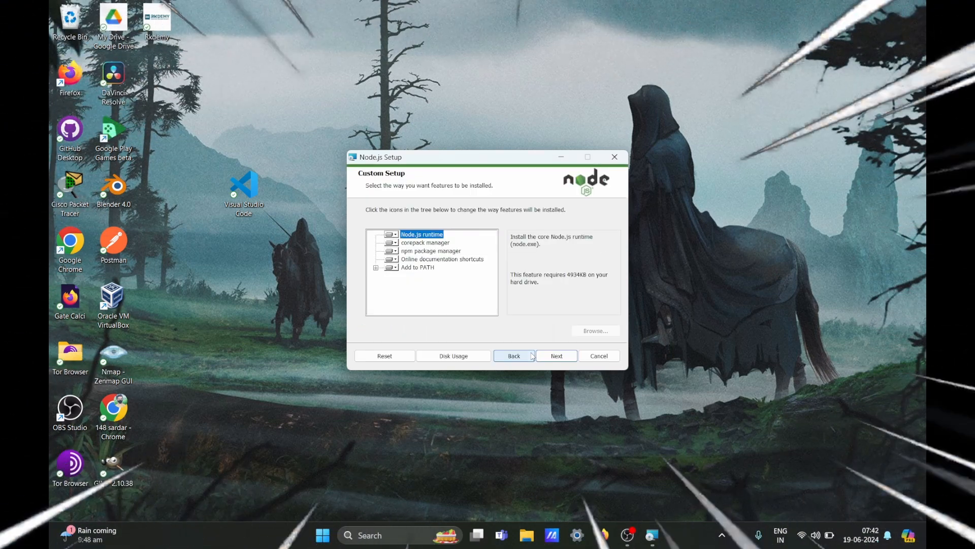
pyautogui.click(555, 355)
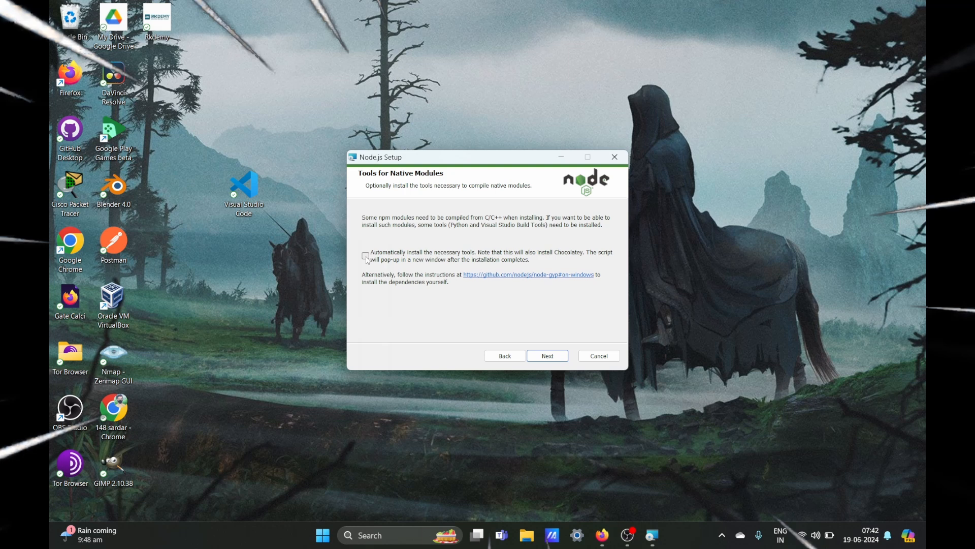
# - Enable automatic native-module build tools, install Node.js and finish the wizard
pyautogui.click(365, 256)
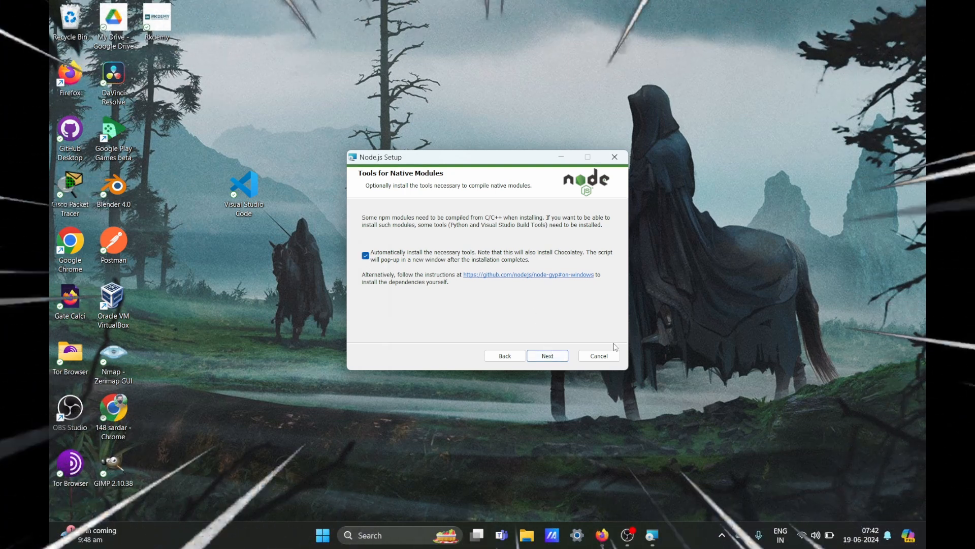
pyautogui.click(546, 355)
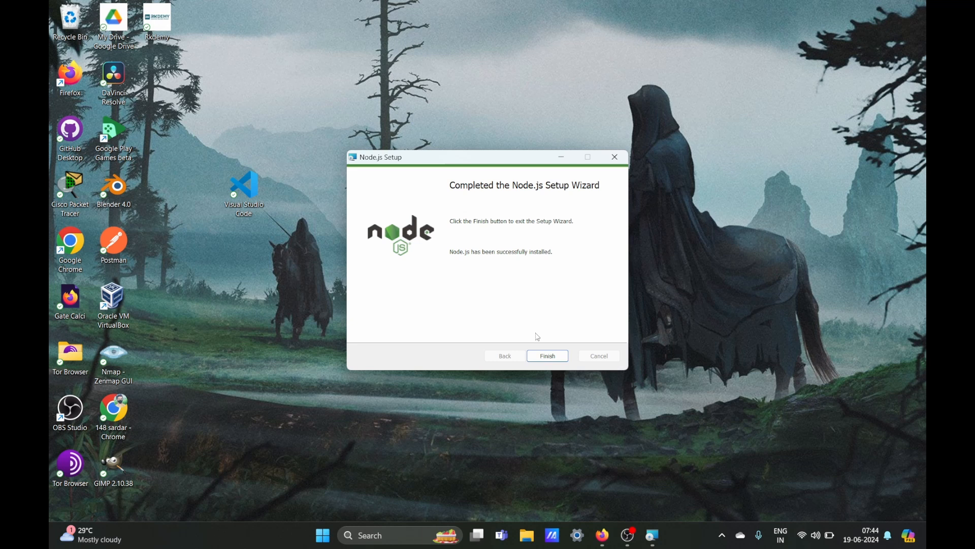
pyautogui.click(547, 356)
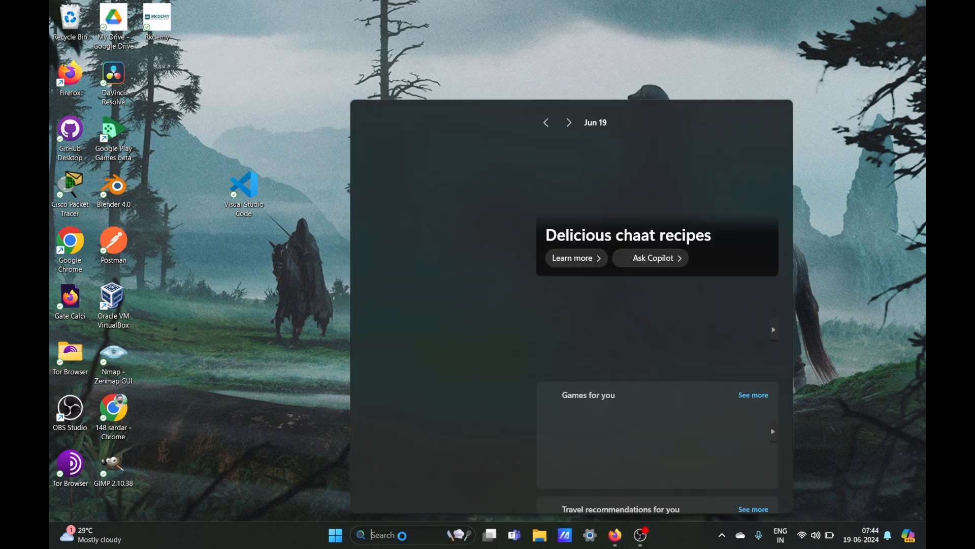
# - Run node -v and npm -v in PowerShell, confirming v22.3.0 and 10.8.1, then close it
pyautogui.write('terminal')
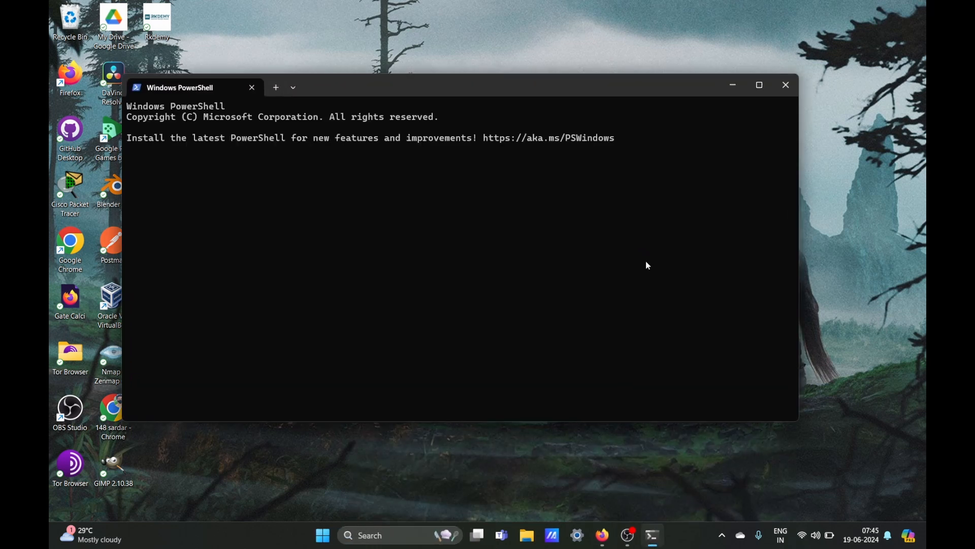
pyautogui.write('node')
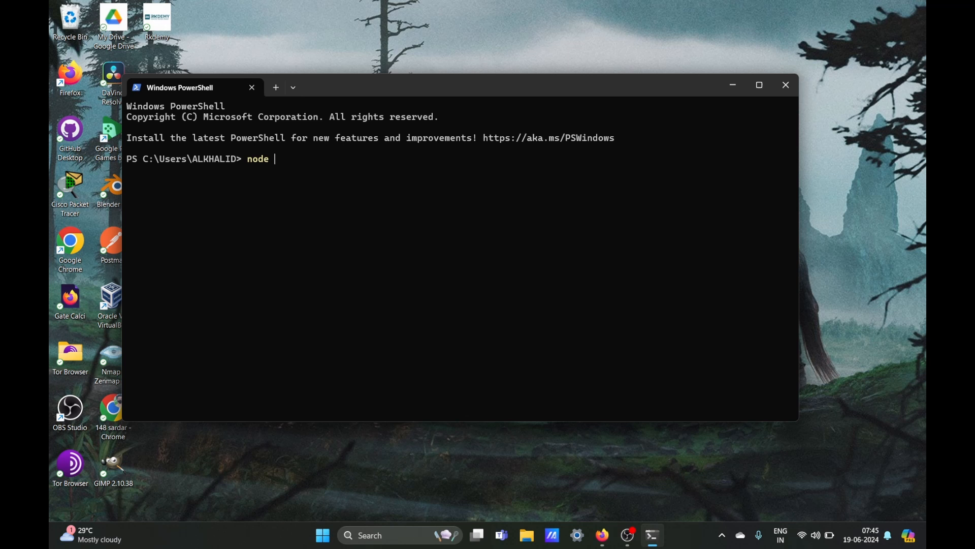
pyautogui.write('-v')
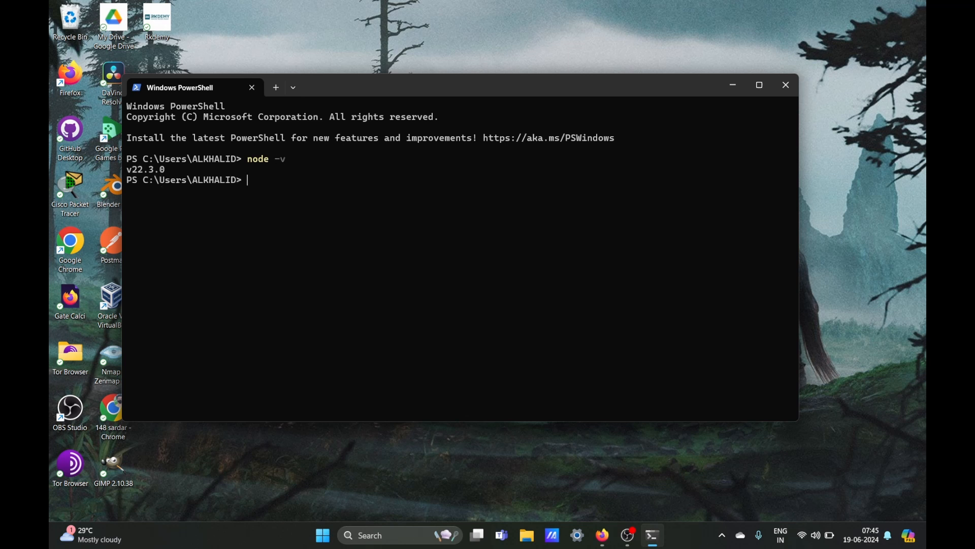
pyautogui.write('npm -v')
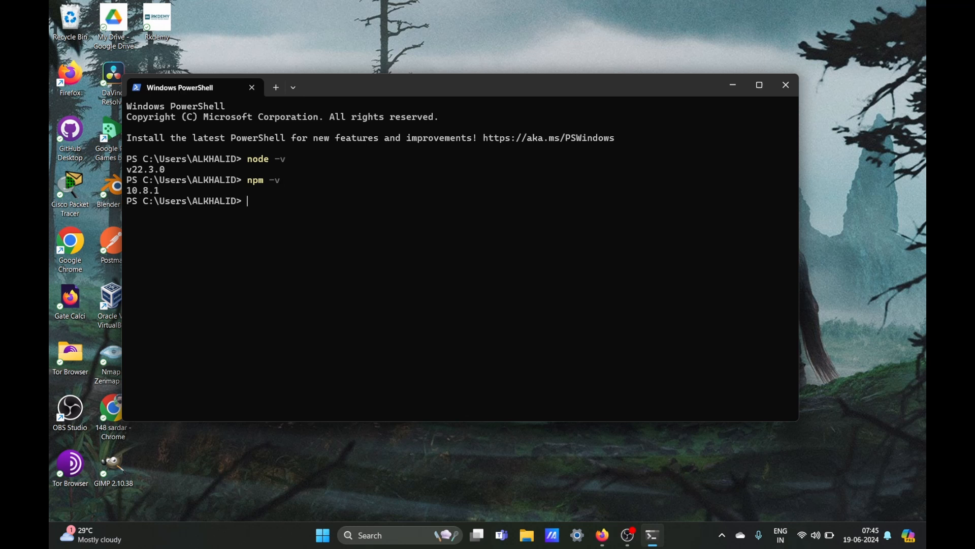
pyautogui.moveTo(787, 77)
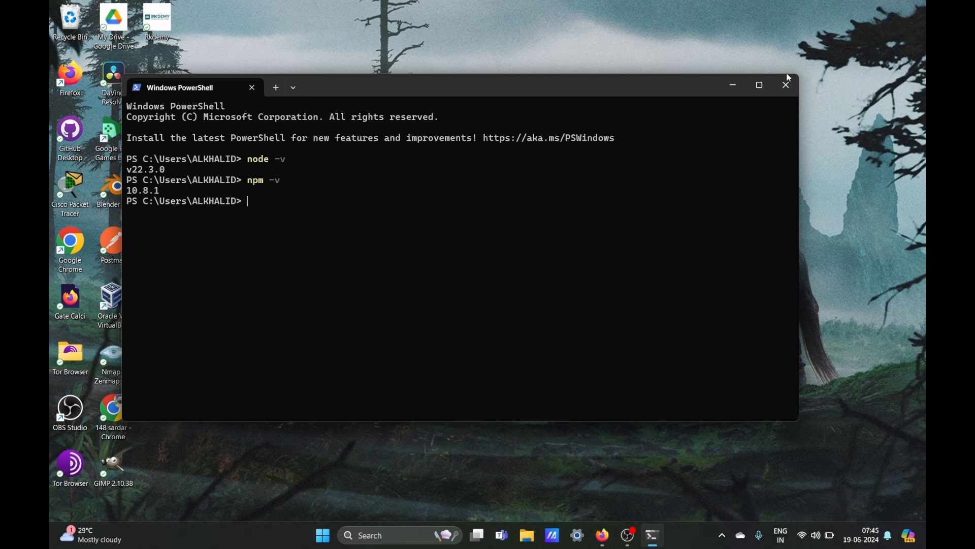
pyautogui.click(785, 84)
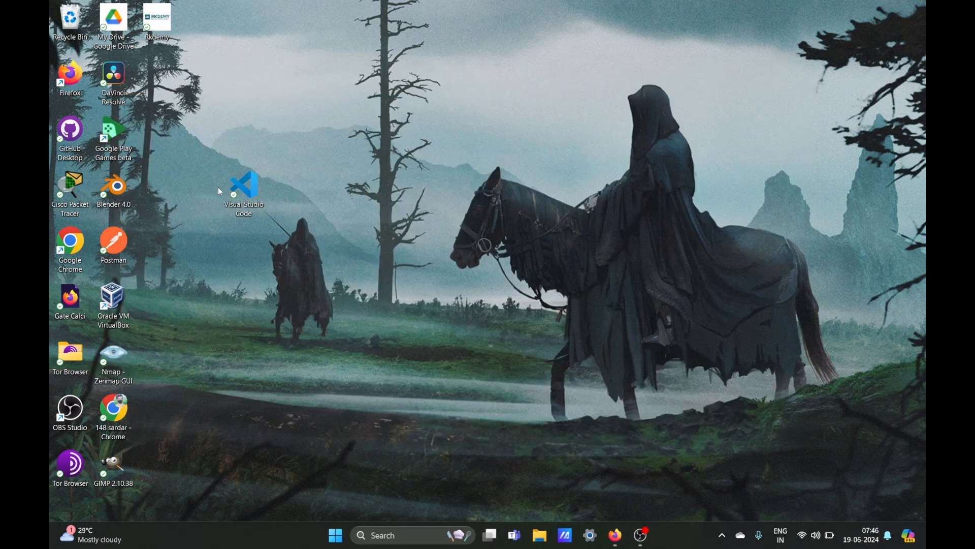
# - Launch VS Code on the Tpescript folder and bring up an integrated terminal
pyautogui.doubleClick(244, 185)
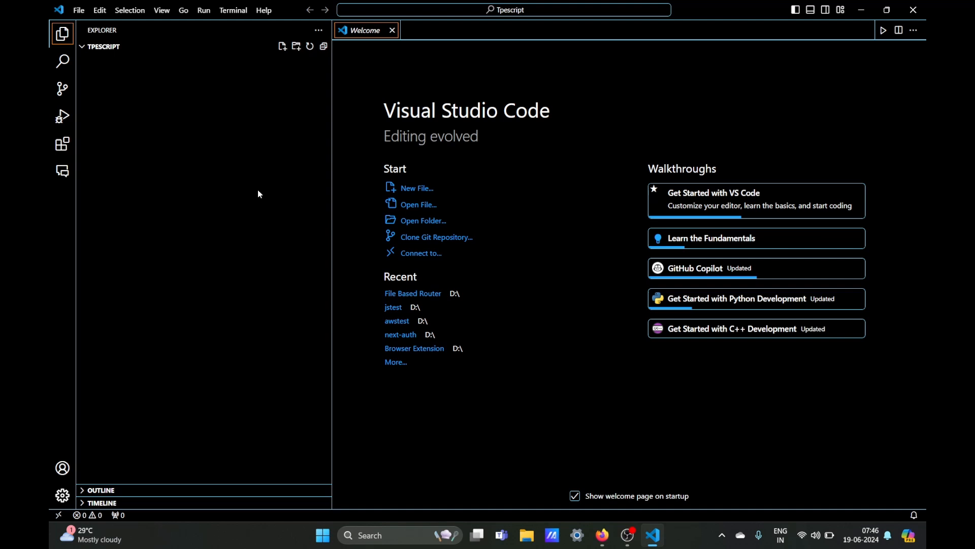
pyautogui.click(392, 30)
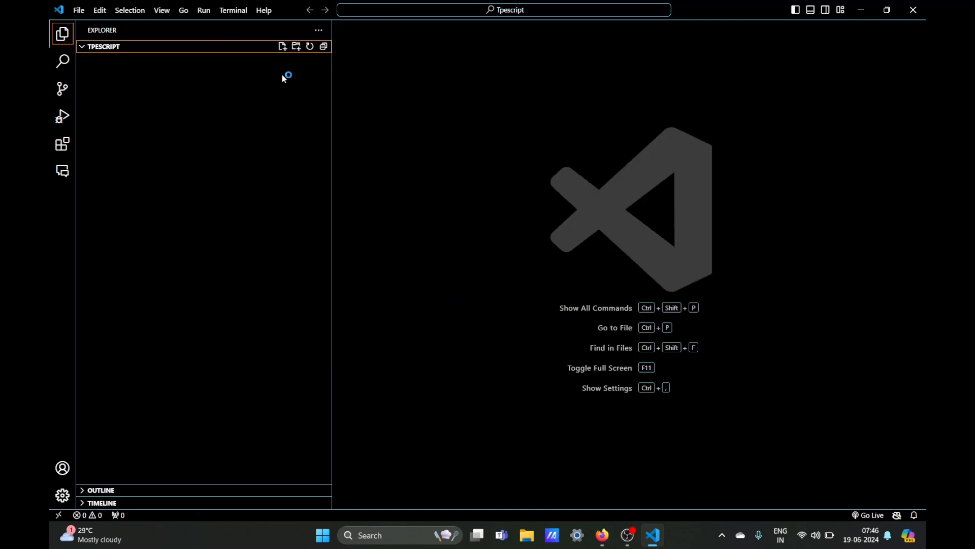
pyautogui.click(264, 11)
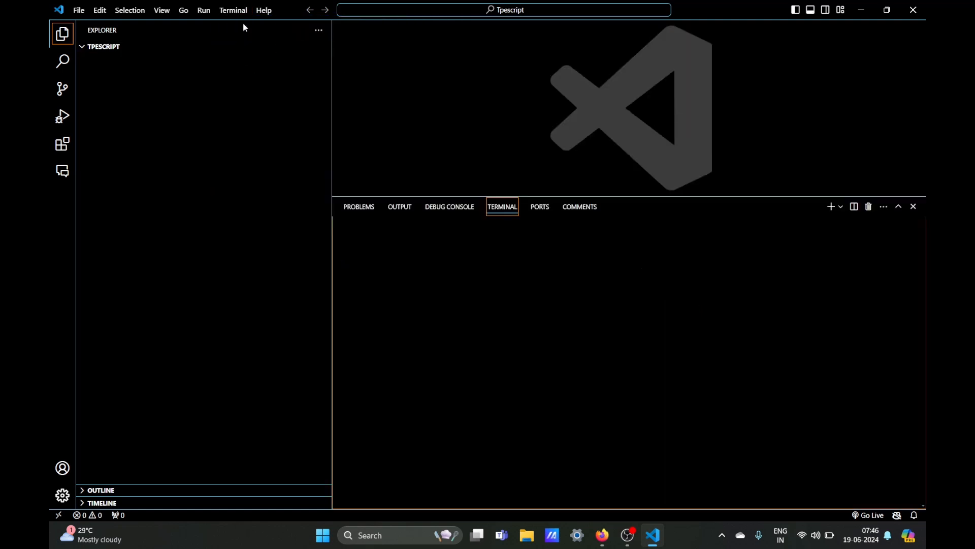
# - Run npm install typescript --save-dev to add TypeScript as a dev dependency
pyautogui.write('npm ins')
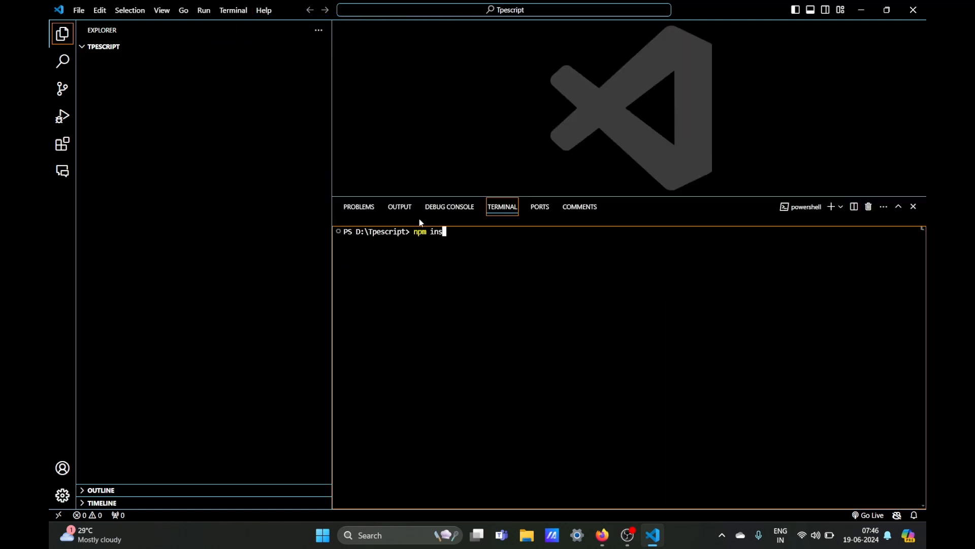
pyautogui.write('tall typescript --save')
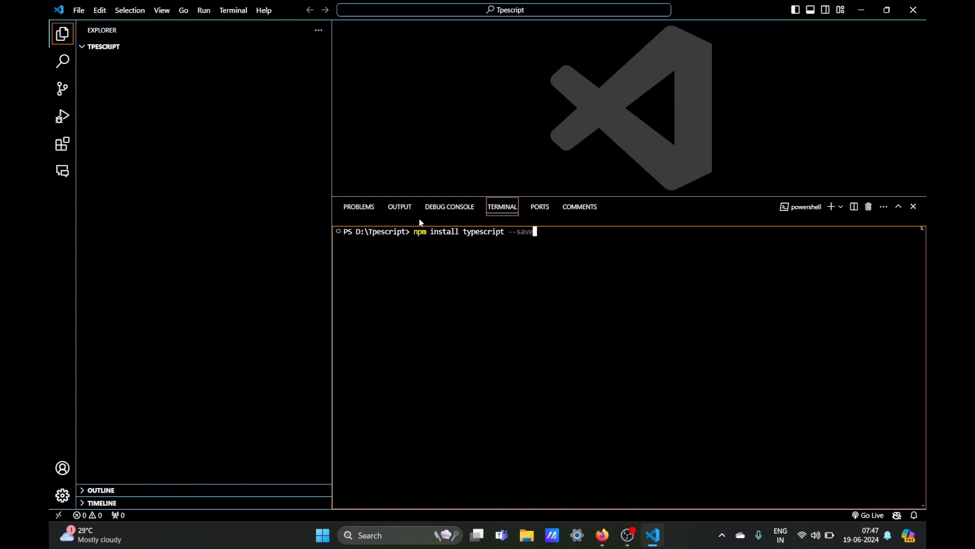
pyautogui.write('-dev')
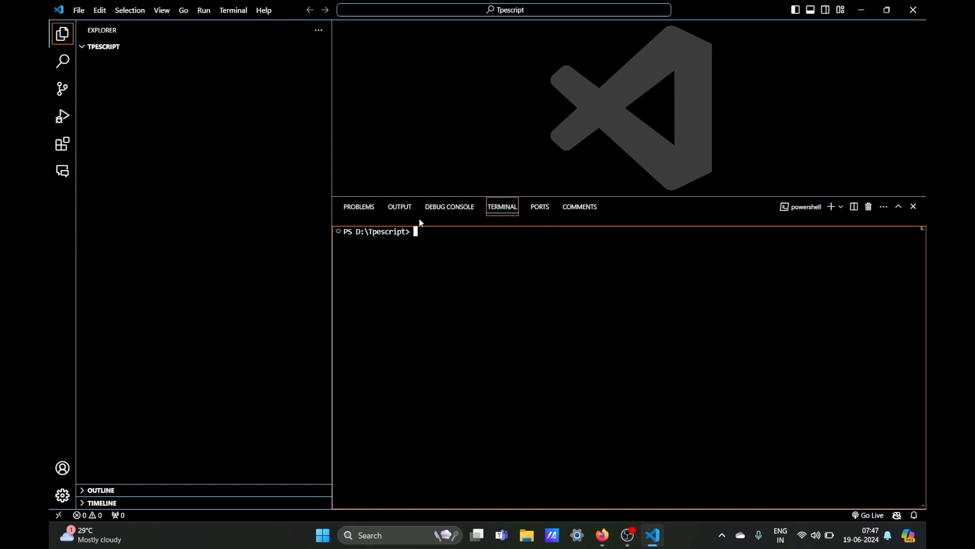
# - Install TypeScript globally and confirm tsc --version reports 5.4.5
pyautogui.write('npm install -g')
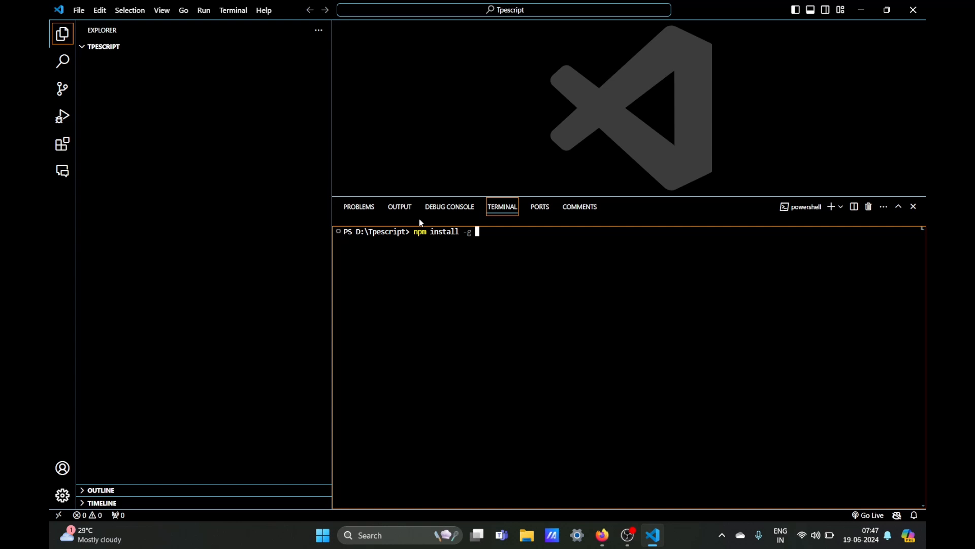
pyautogui.write('typescrip')
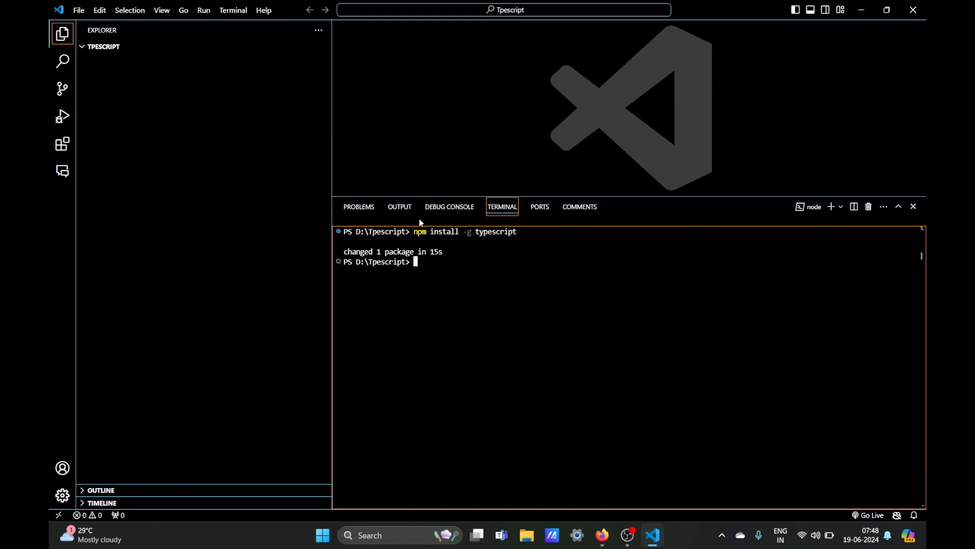
pyautogui.write('tsc')
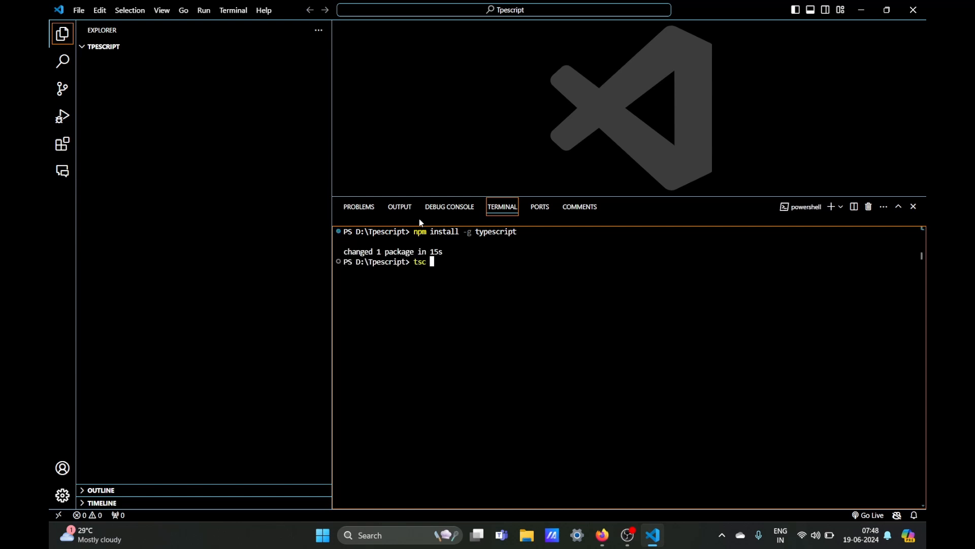
pyautogui.write('--version')
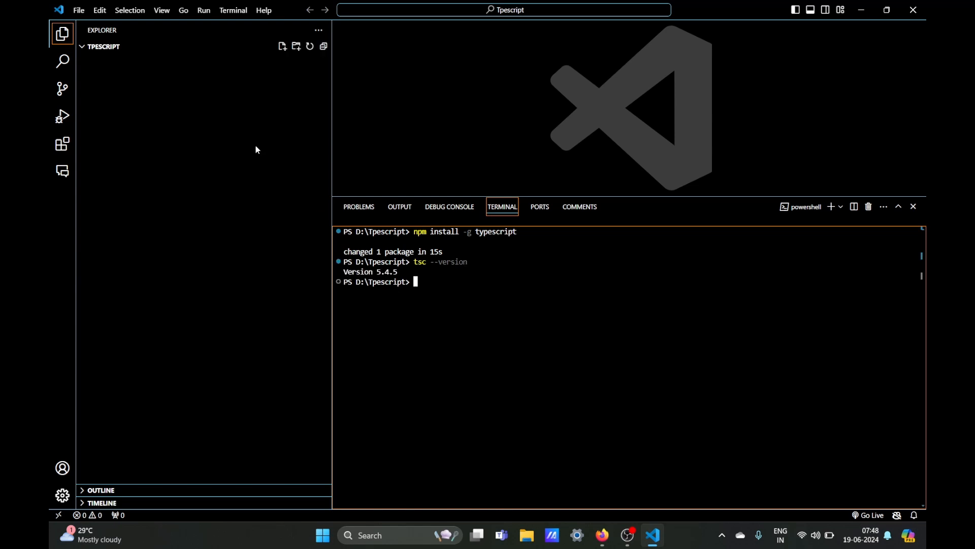
pyautogui.click(282, 46)
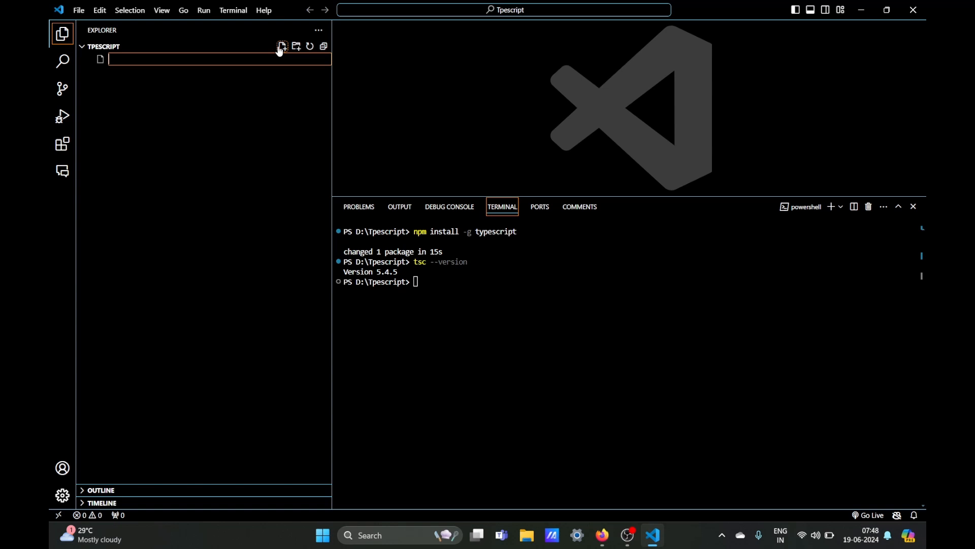
# - Create app.ts with let message: string = "hello guys";
pyautogui.write('app.ts')
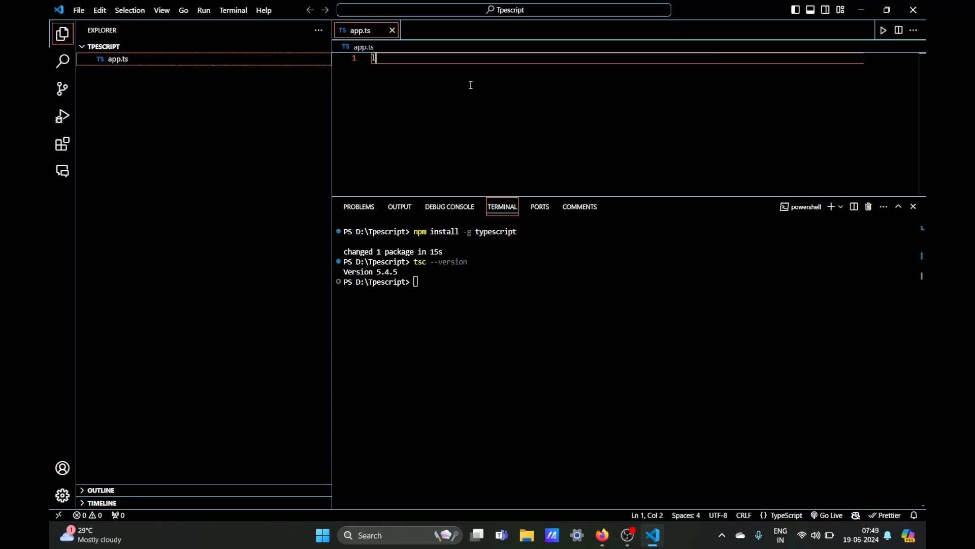
pyautogui.write('let messa')
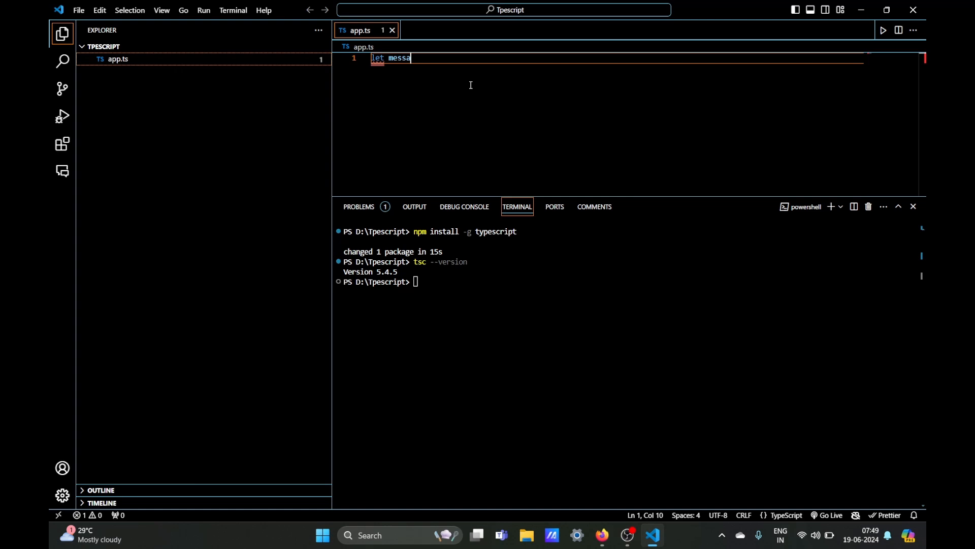
pyautogui.write('ge:')
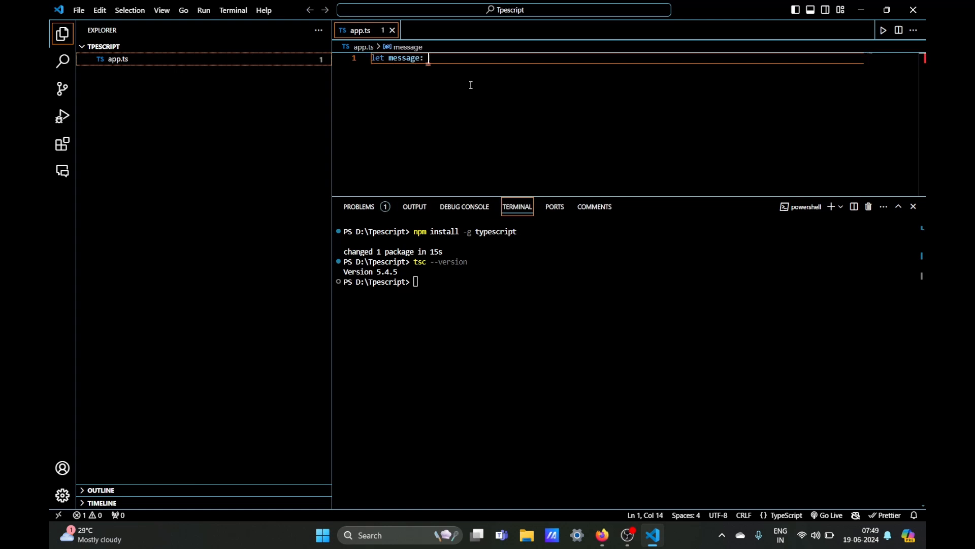
pyautogui.write('string')
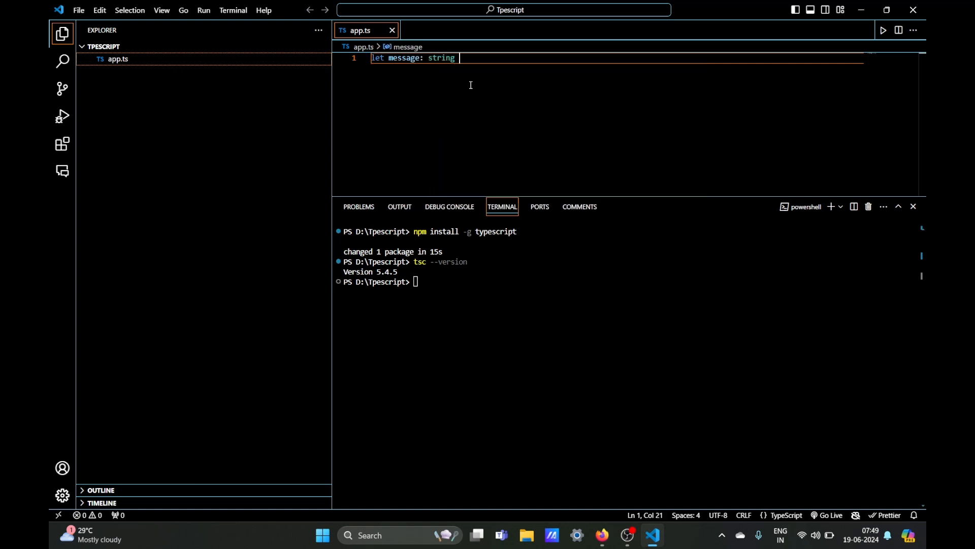
pyautogui.write('= ""')
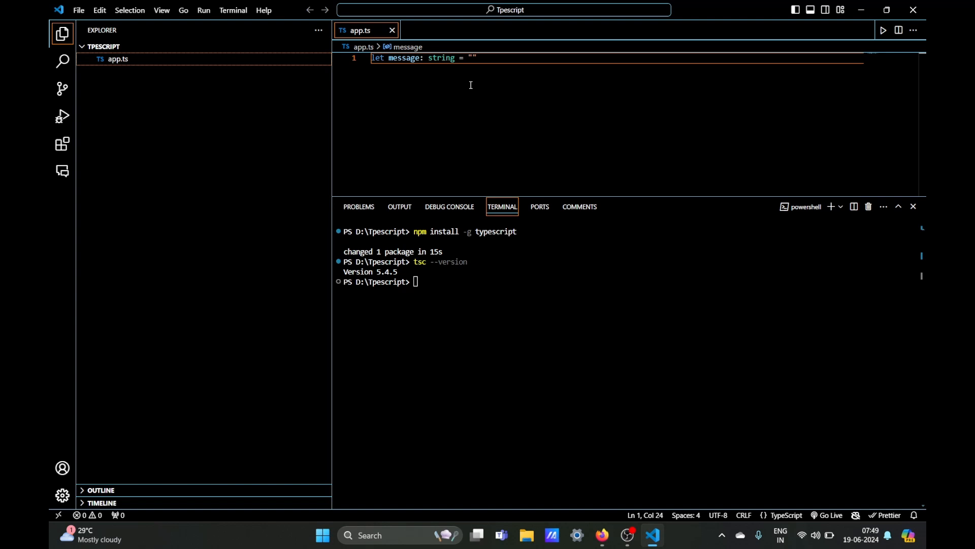
pyautogui.write('hello')
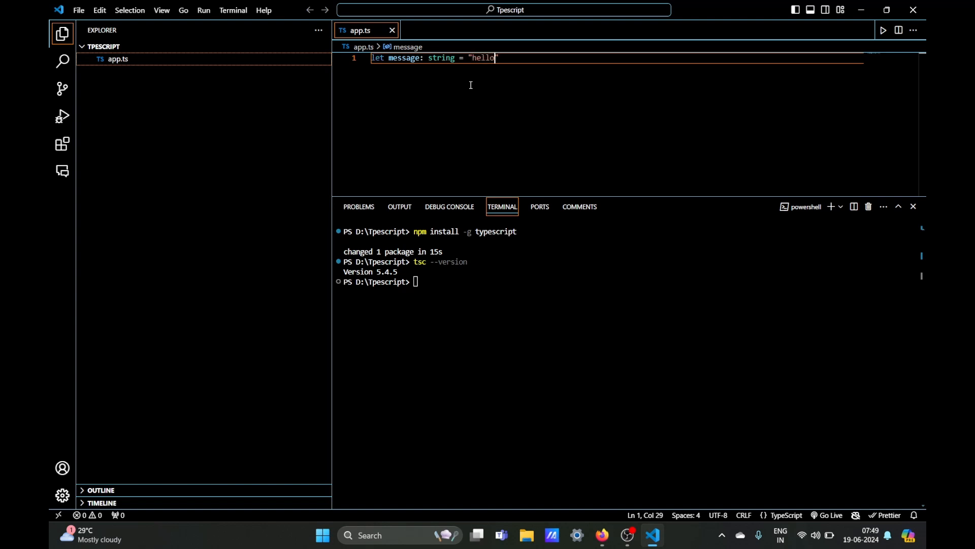
pyautogui.write('guys')
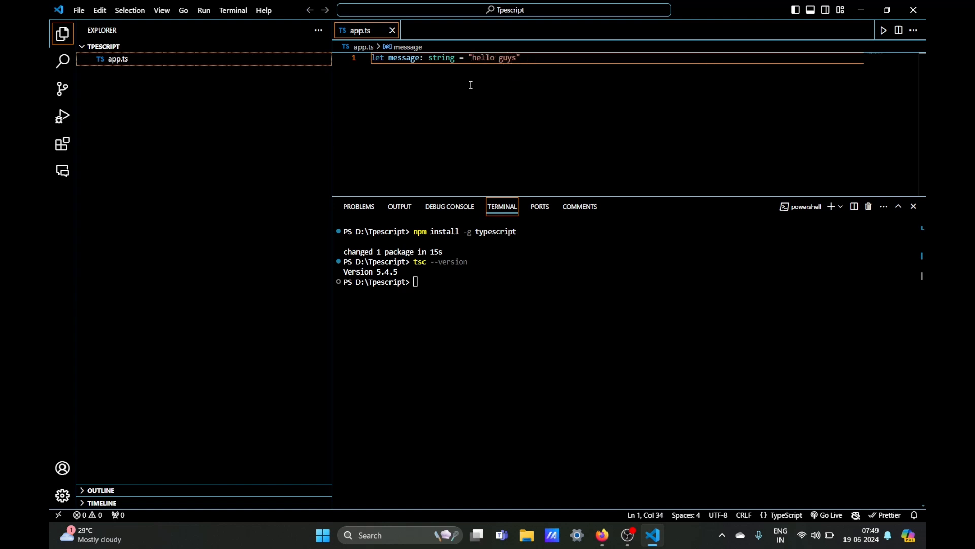
# - Add console.log(message) on line 2 of app.ts
pyautogui.write('console.log(')
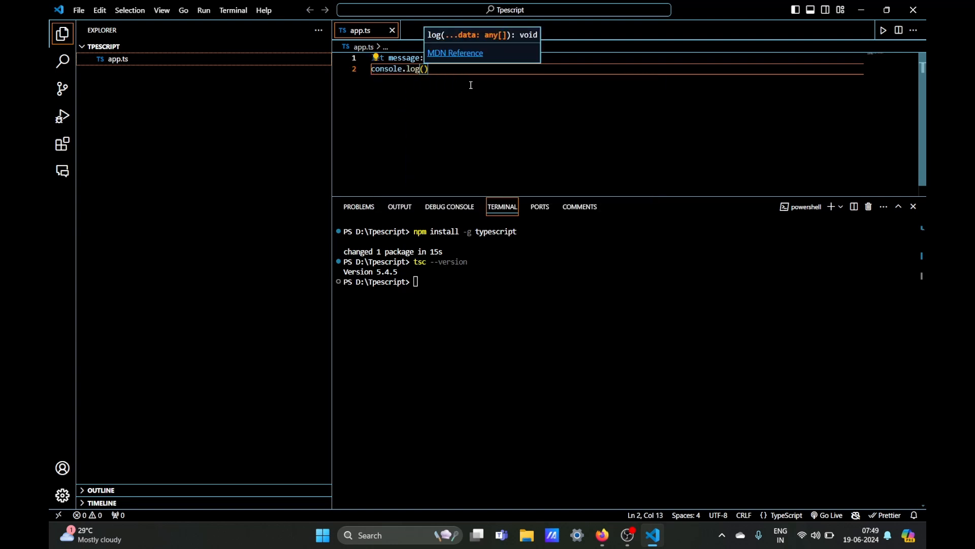
pyautogui.write('message')
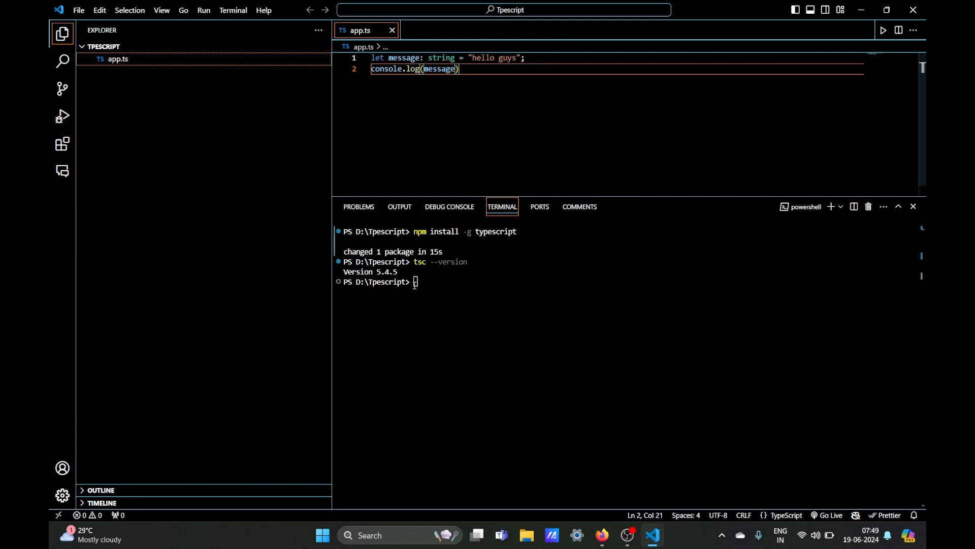
# - Compile with tsc app.ts and view the generated app.js in the editor
pyautogui.write('ts')
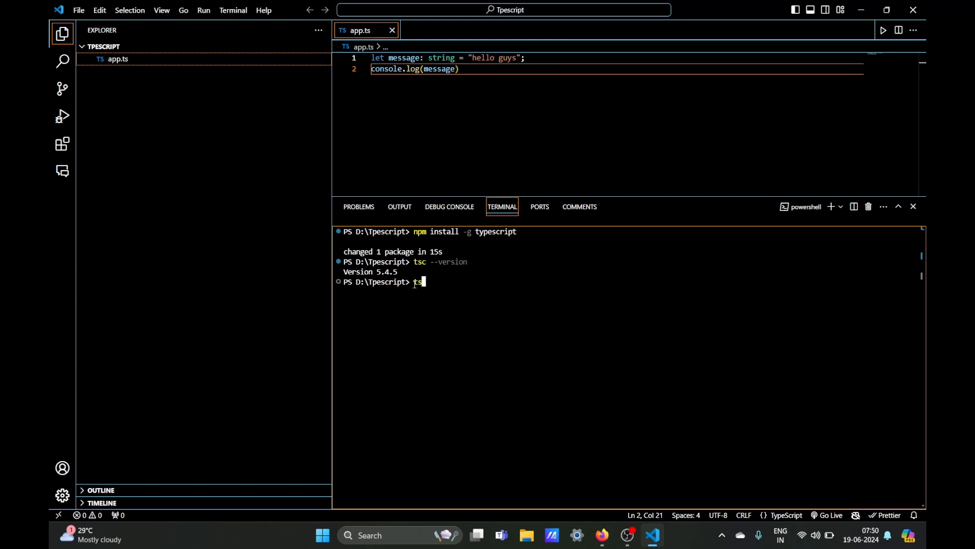
pyautogui.write('app.ts')
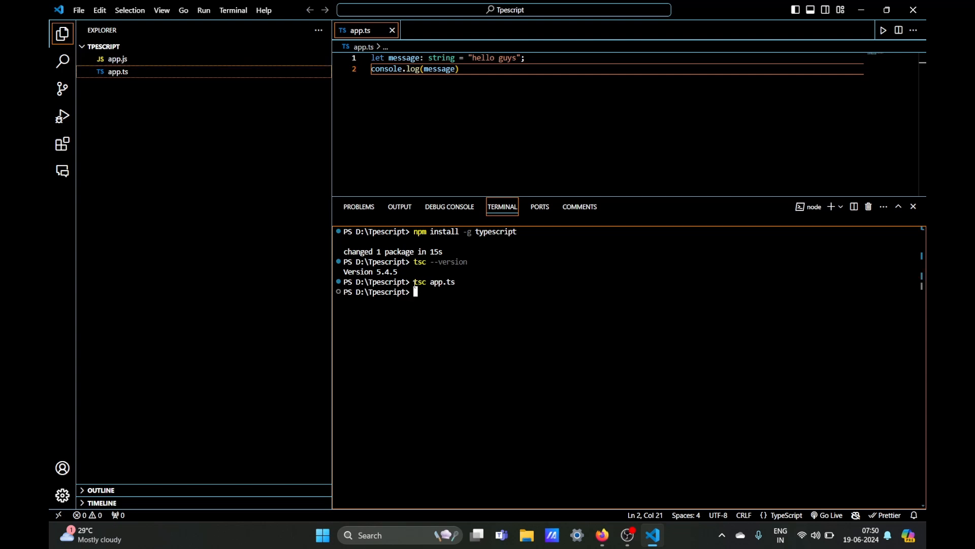
pyautogui.click(117, 58)
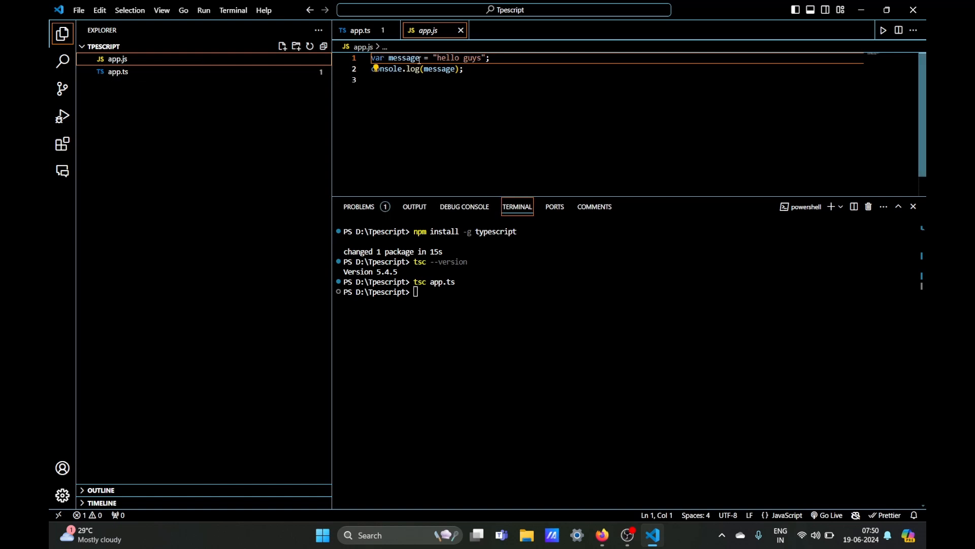
pyautogui.moveTo(406, 57)
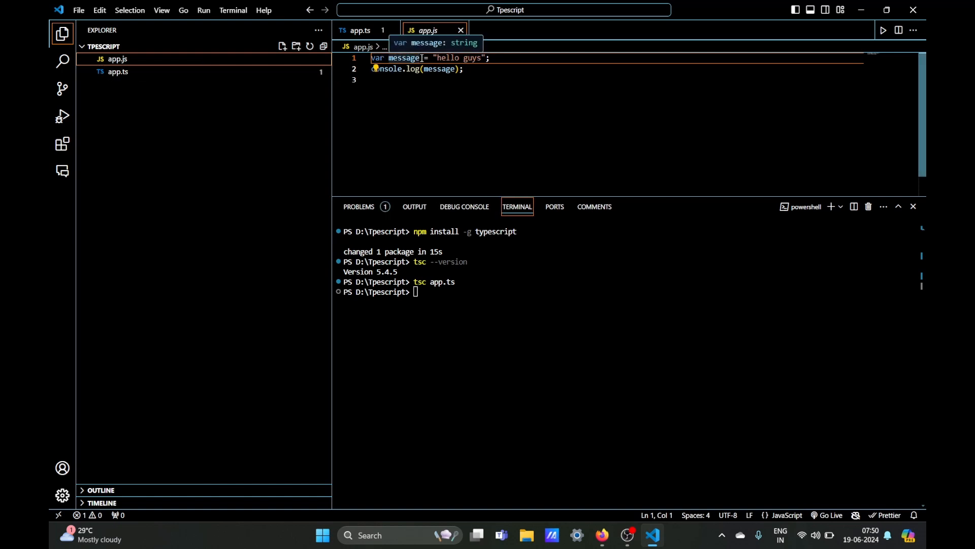
pyautogui.moveTo(228, 69)
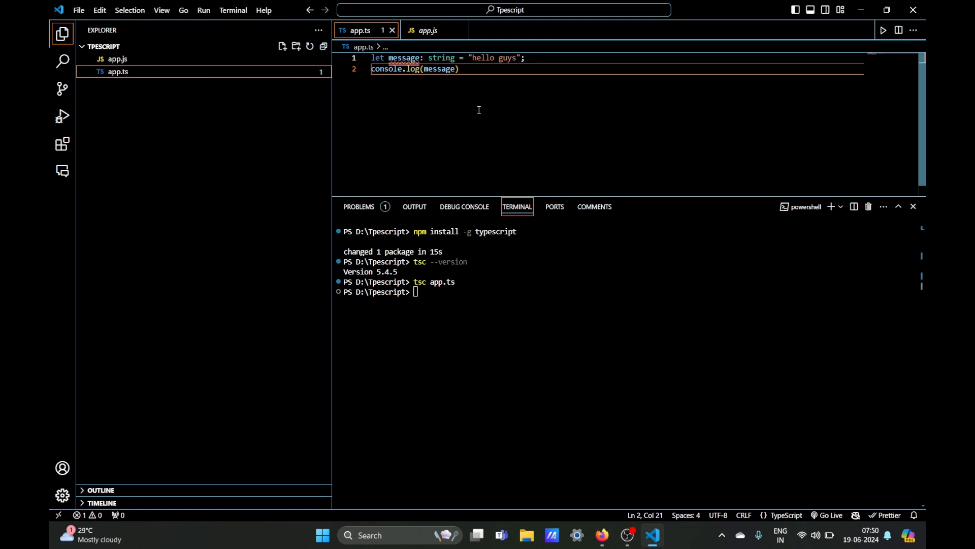
pyautogui.moveTo(432, 105)
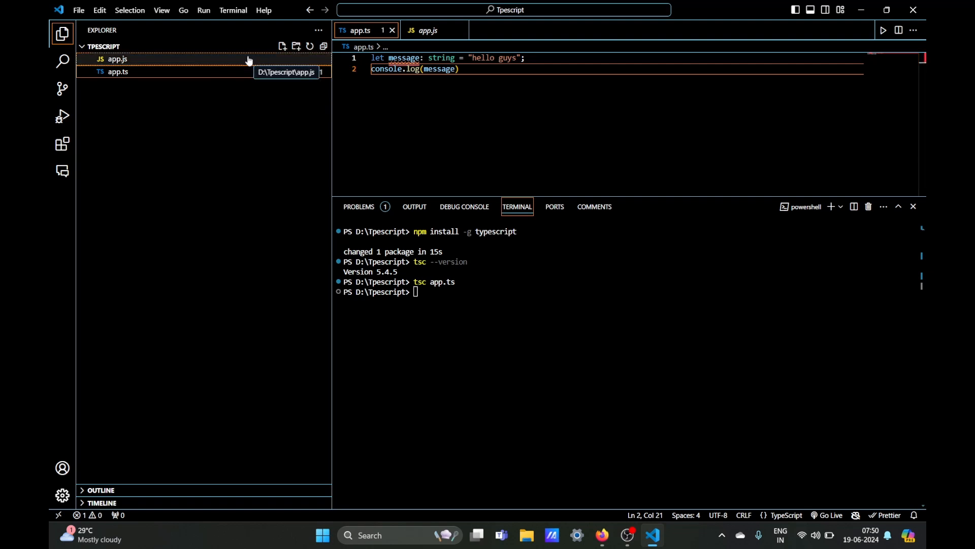
pyautogui.click(117, 59)
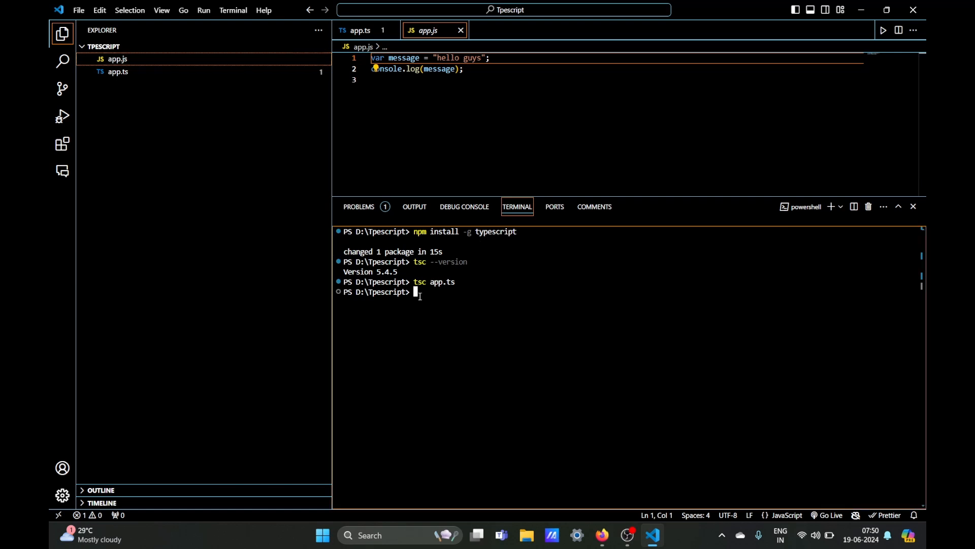
# - Run node app.js so the terminal prints hello guys, then return to app.ts
pyautogui.write('node ap')
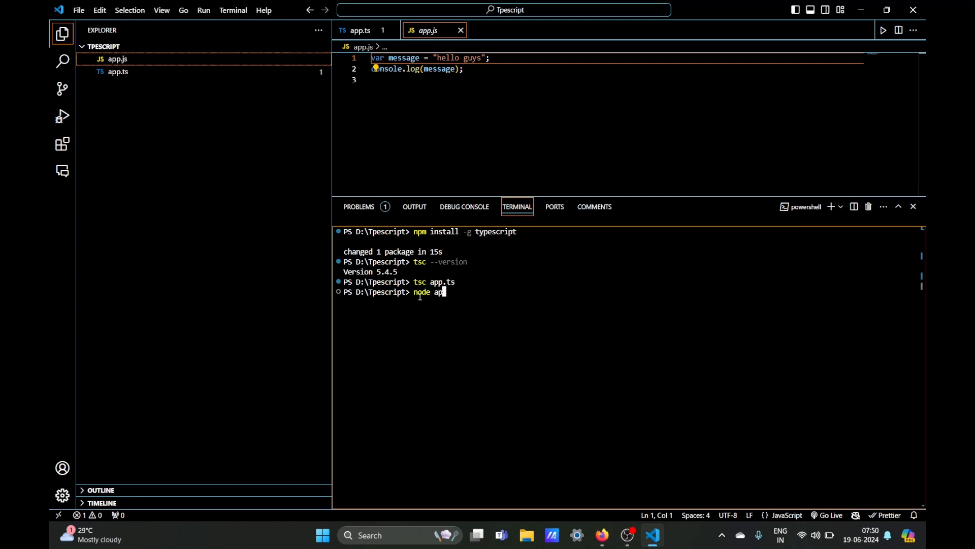
pyautogui.write('p.js')
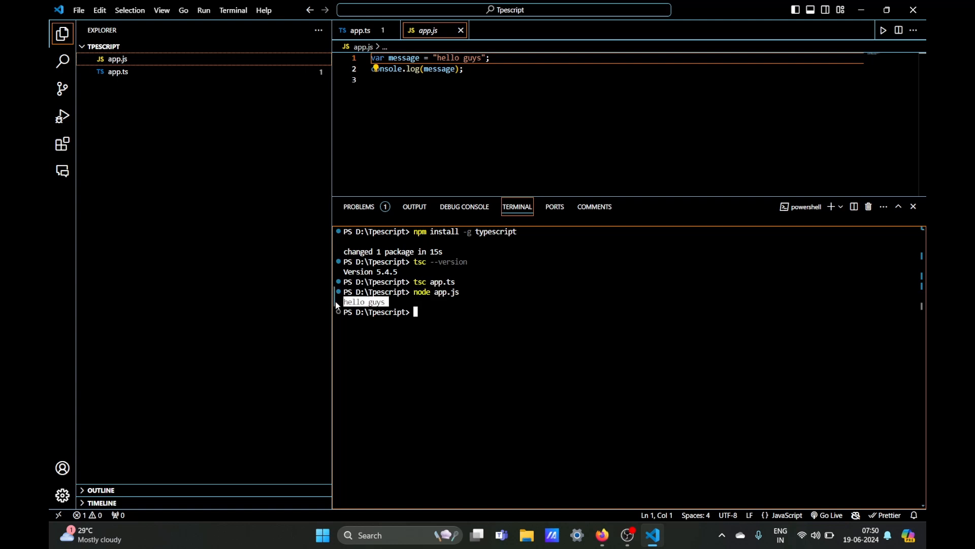
pyautogui.click(462, 68)
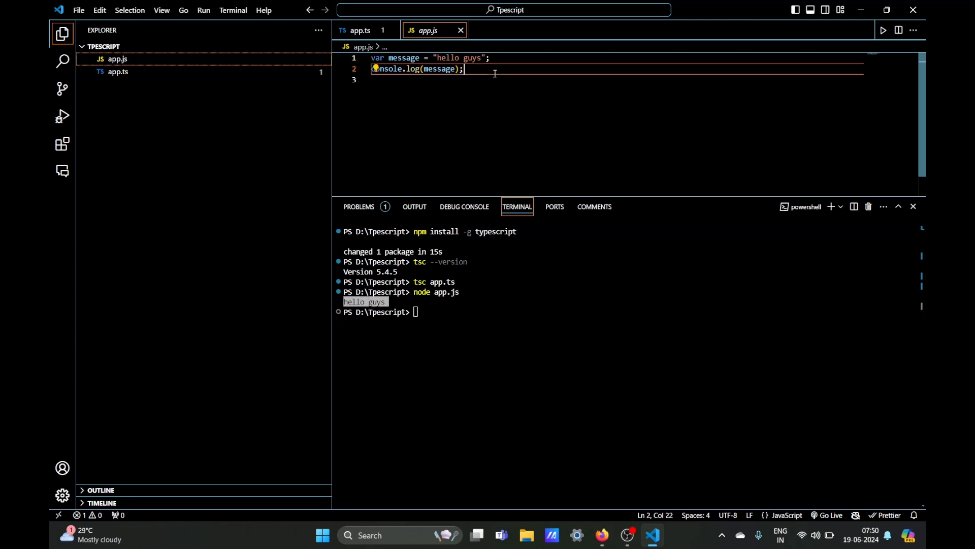
pyautogui.click(360, 30)
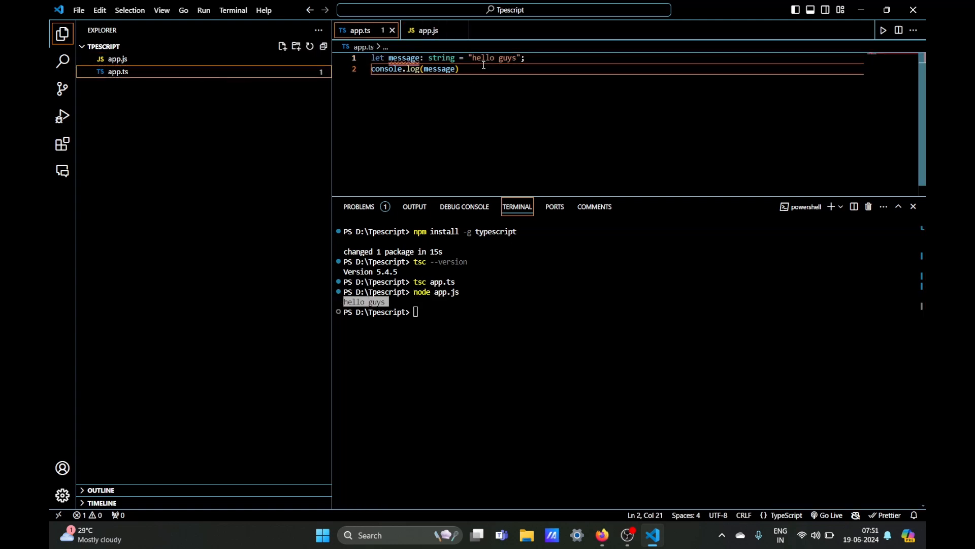
# - Change the message to "hello everyone", recompile and check app.js holds it
pyautogui.click(515, 58)
pyautogui.write('e')
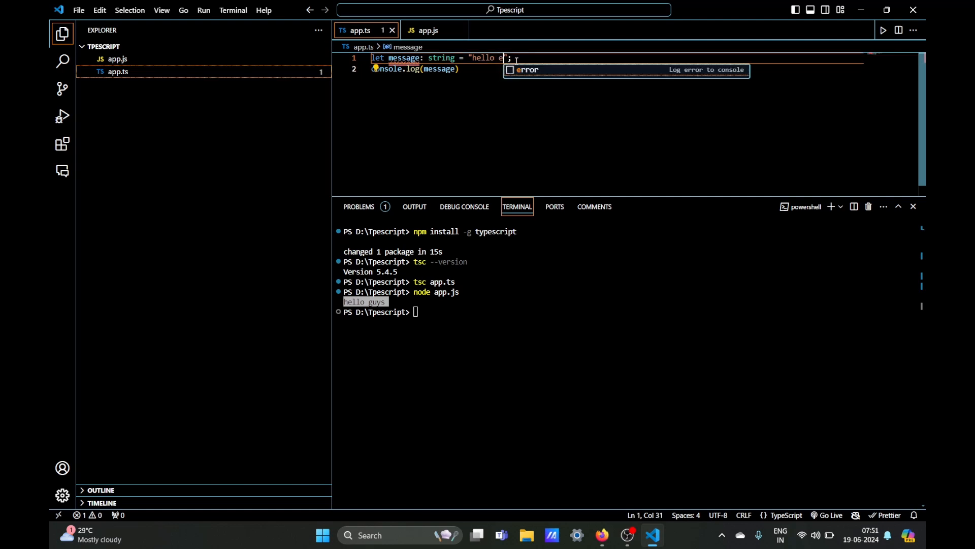
pyautogui.write('veryone')
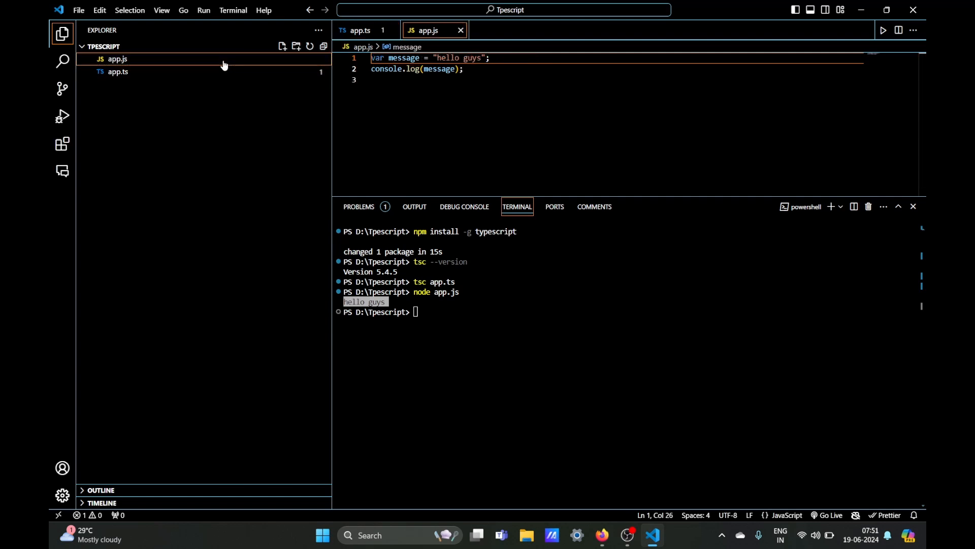
pyautogui.click(360, 30)
pyautogui.write('tsc app.ts')
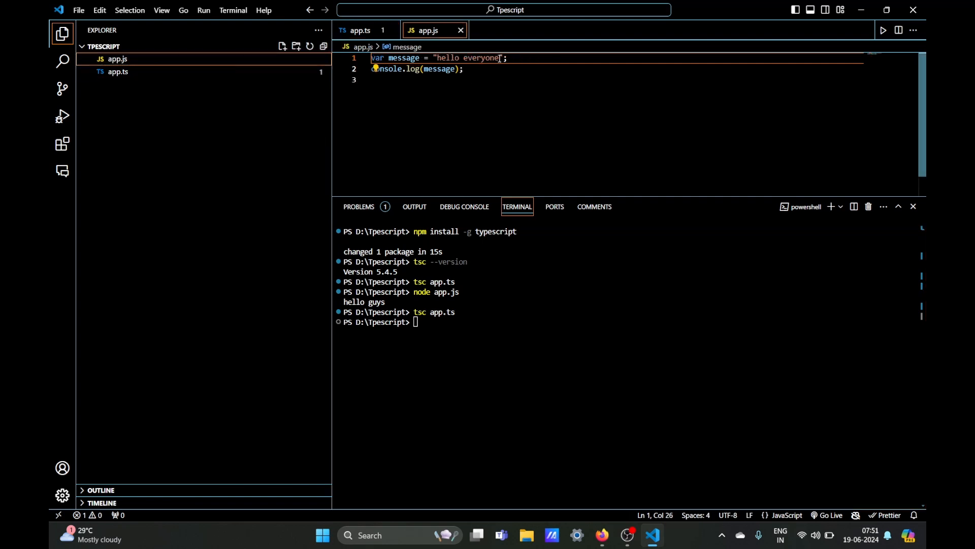
pyautogui.doubleClick(480, 57)
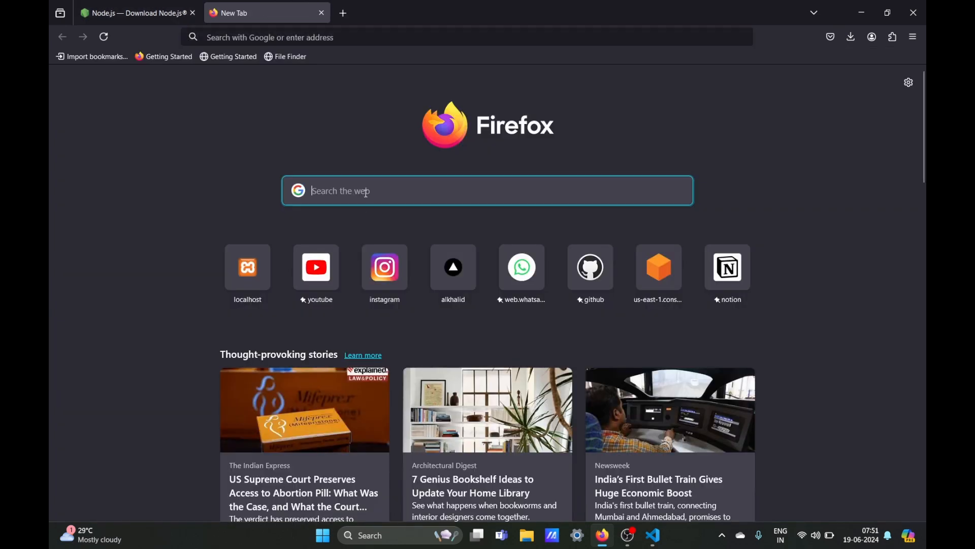
# - Search "typescript installation", open typescriptlang.org's download page and read its install sections
pyautogui.write('typescript installation')
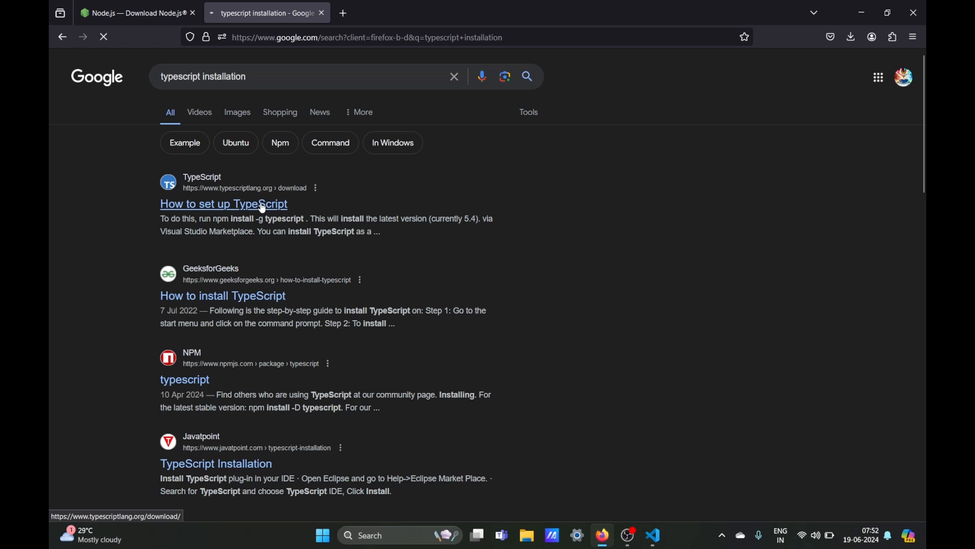
pyautogui.click(223, 203)
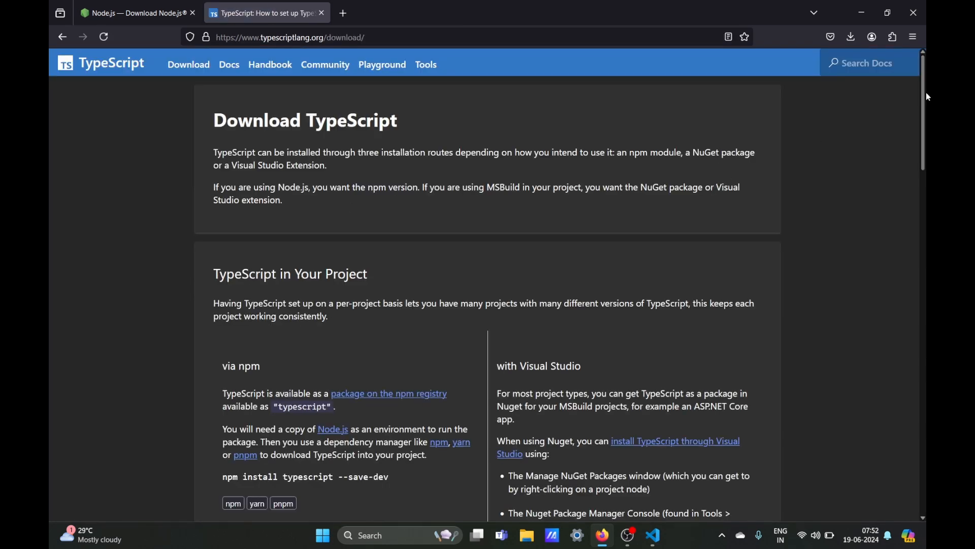
pyautogui.scroll(-3)
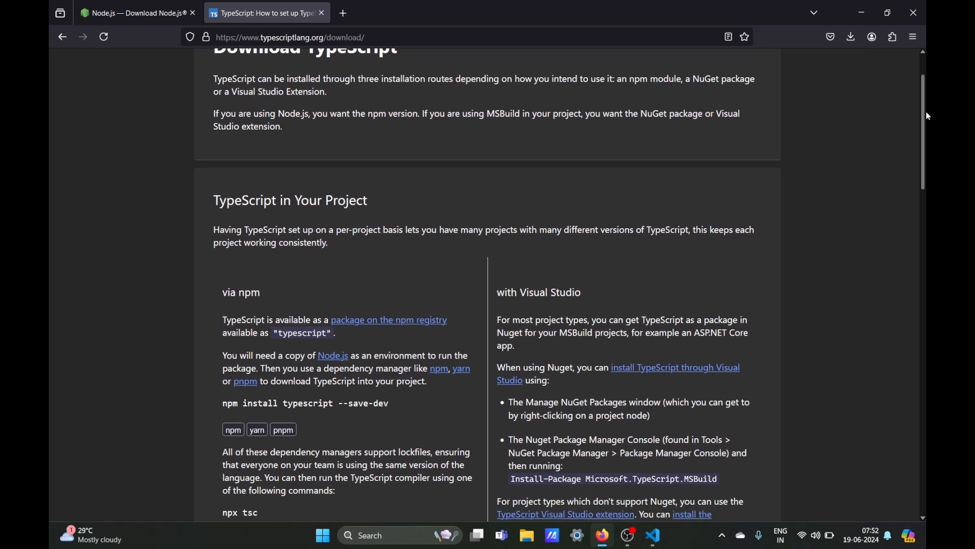
pyautogui.scroll(-3)
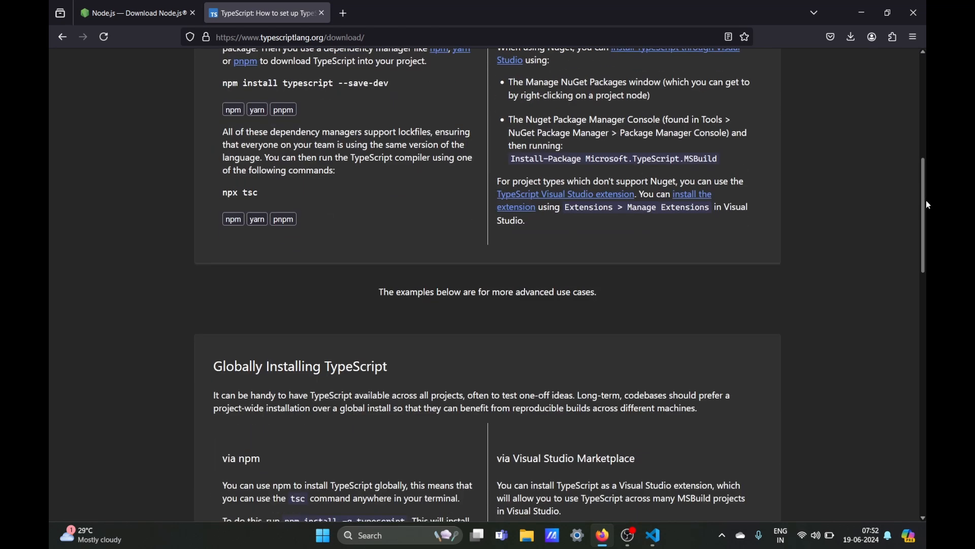
pyautogui.scroll(-3)
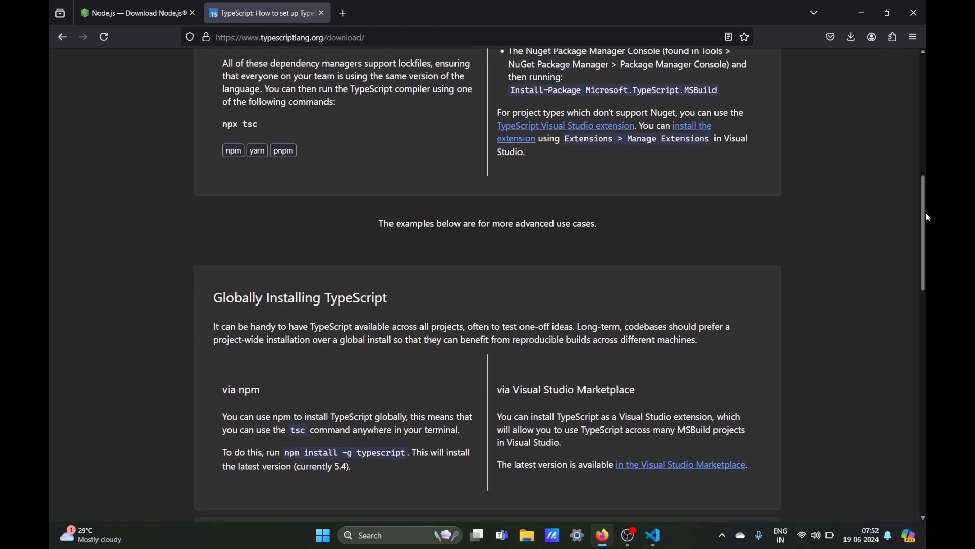
pyautogui.scroll(-3)
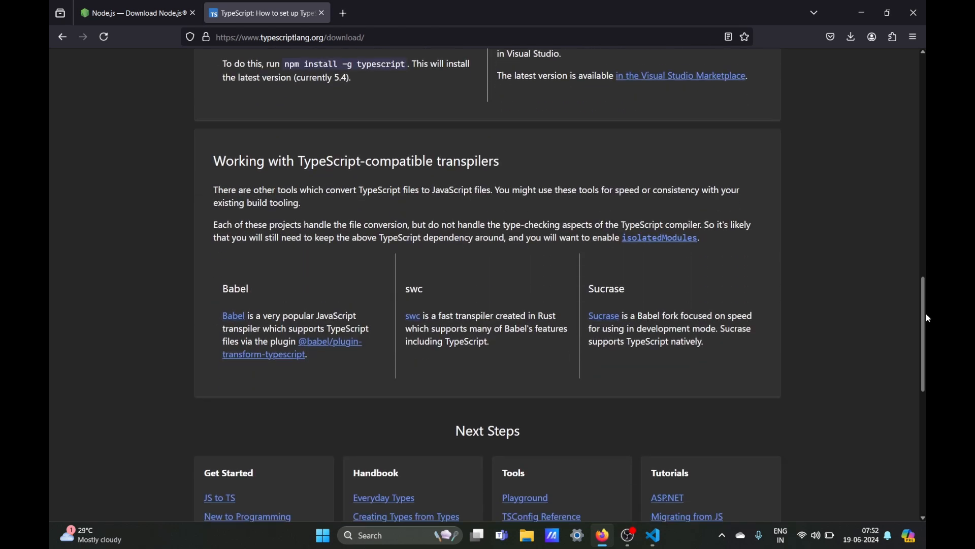